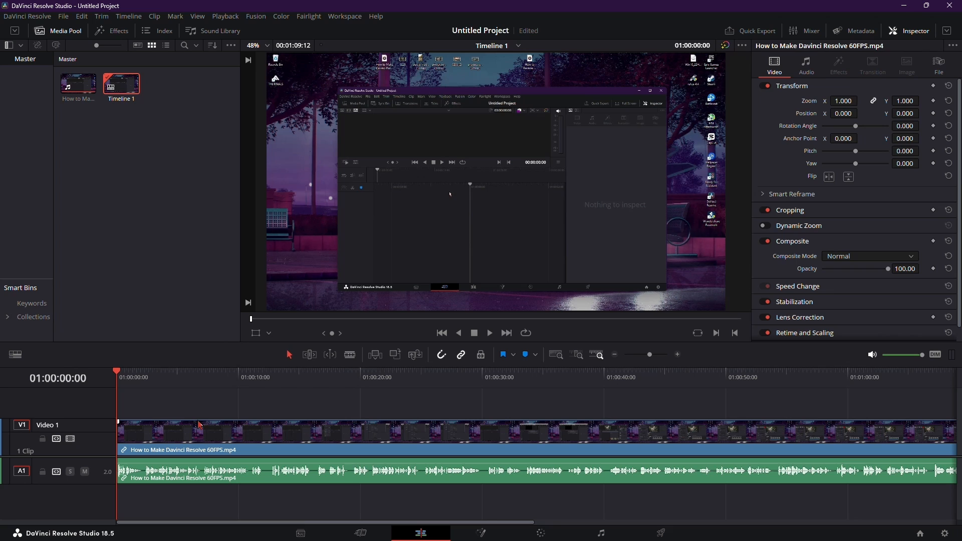
pyautogui.moveTo(258, 421)
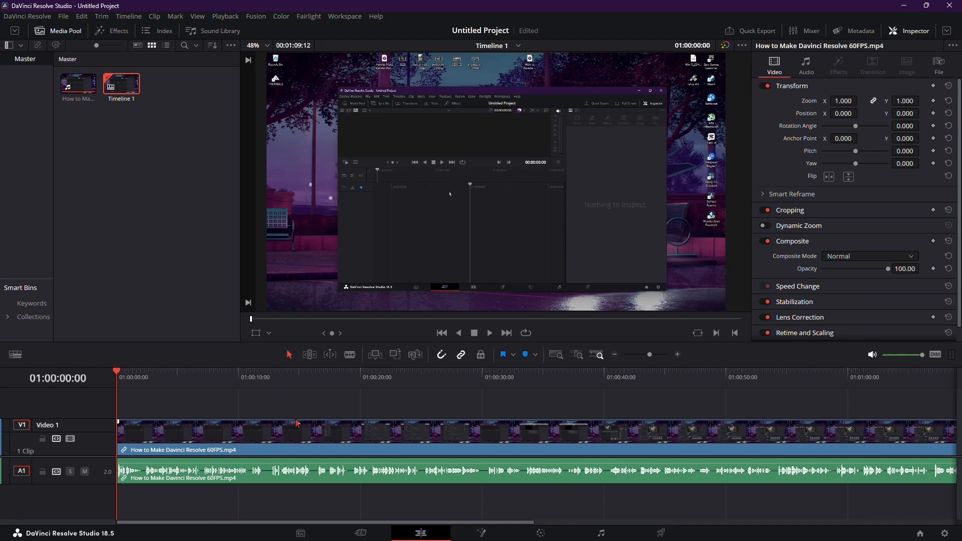
# Step: Uncheck Link Clips on the audio clip so it detaches from its video
pyautogui.rightClick(297, 430)
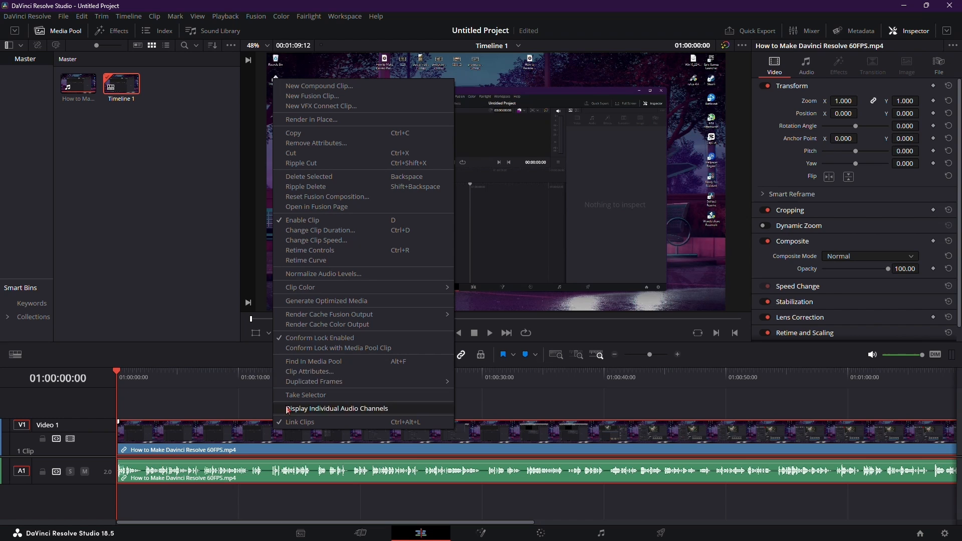
pyautogui.moveTo(316, 240)
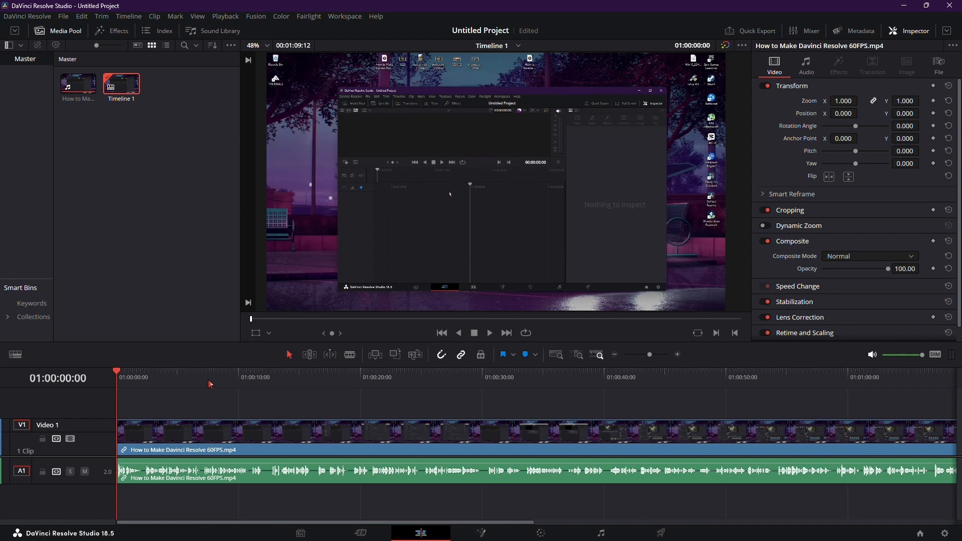
pyautogui.moveTo(213, 383)
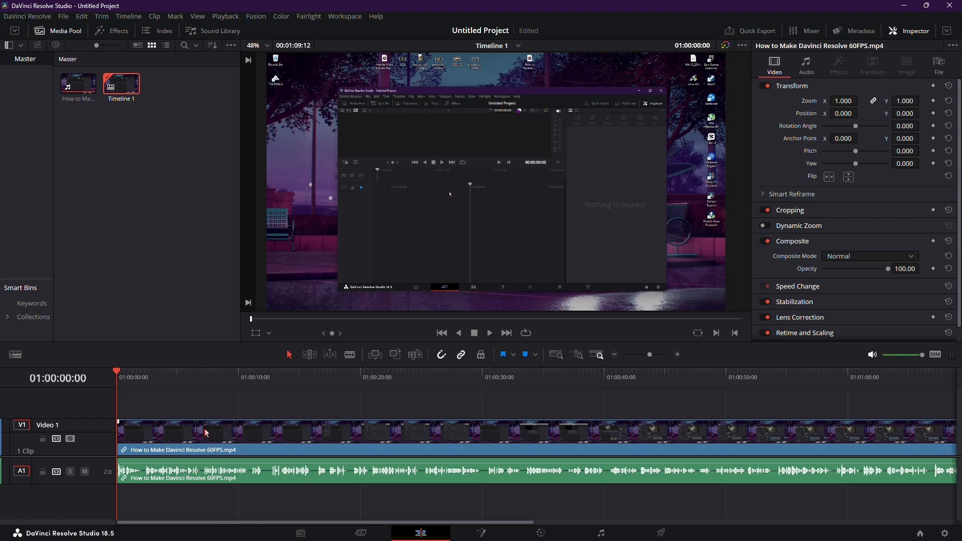
pyautogui.rightClick(206, 433)
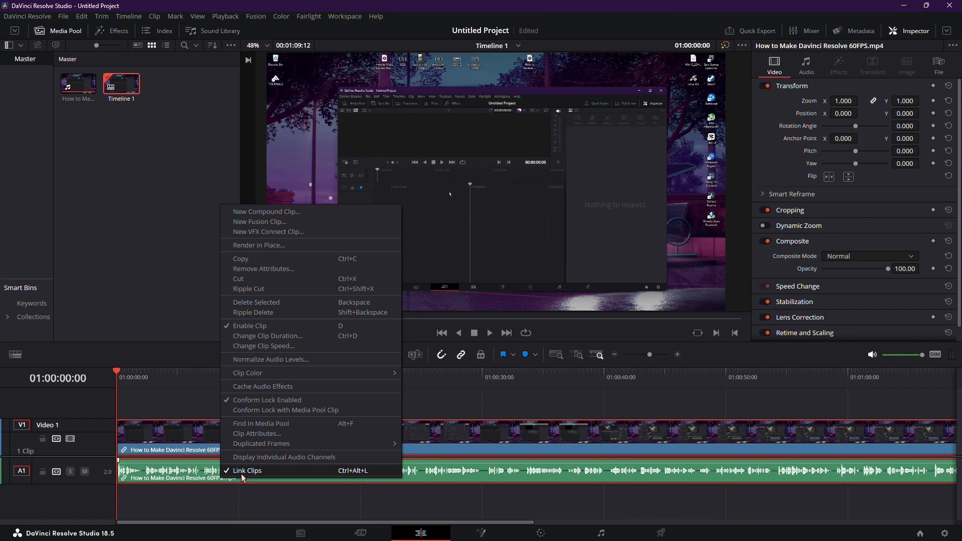
pyautogui.click(247, 471)
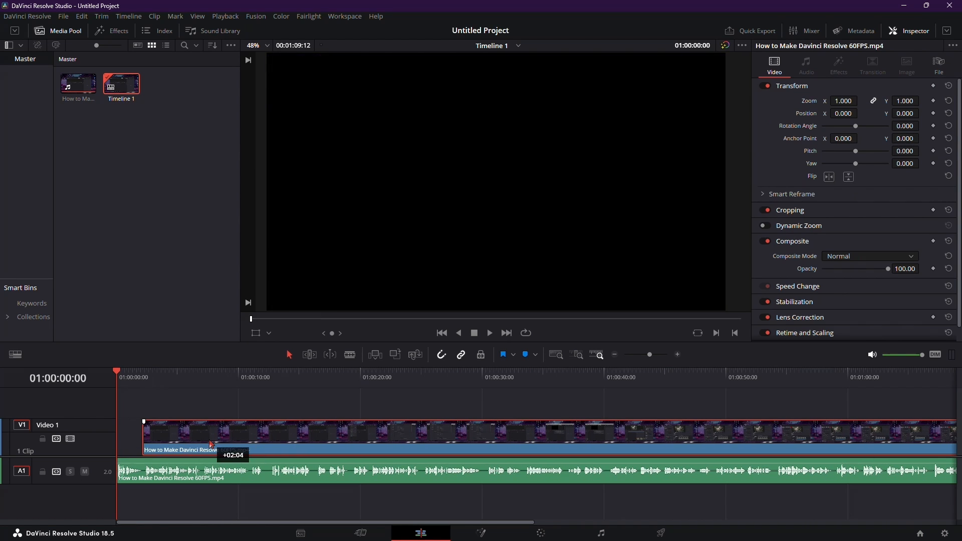
# Step: Select the audio and video clips separately to confirm they are unlinked
pyautogui.click(806, 64)
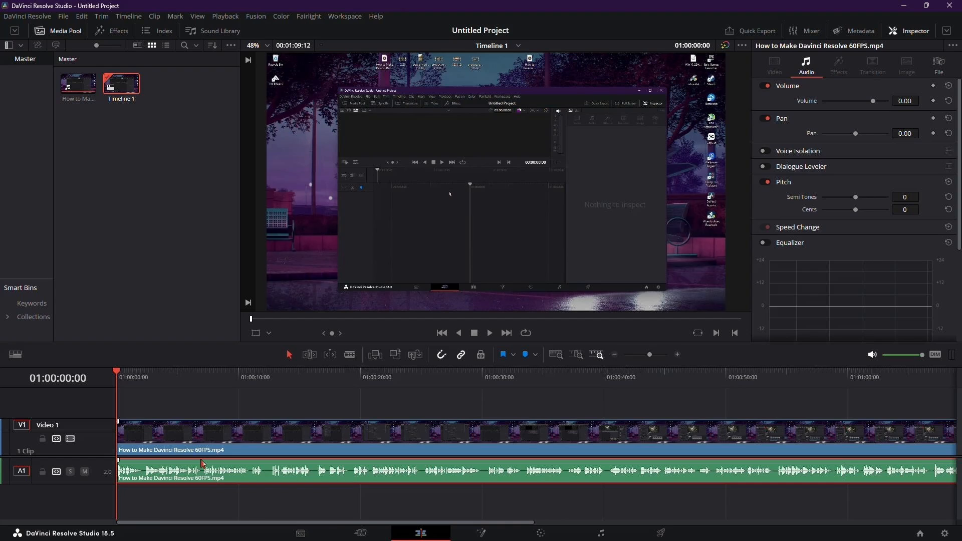
pyautogui.click(774, 63)
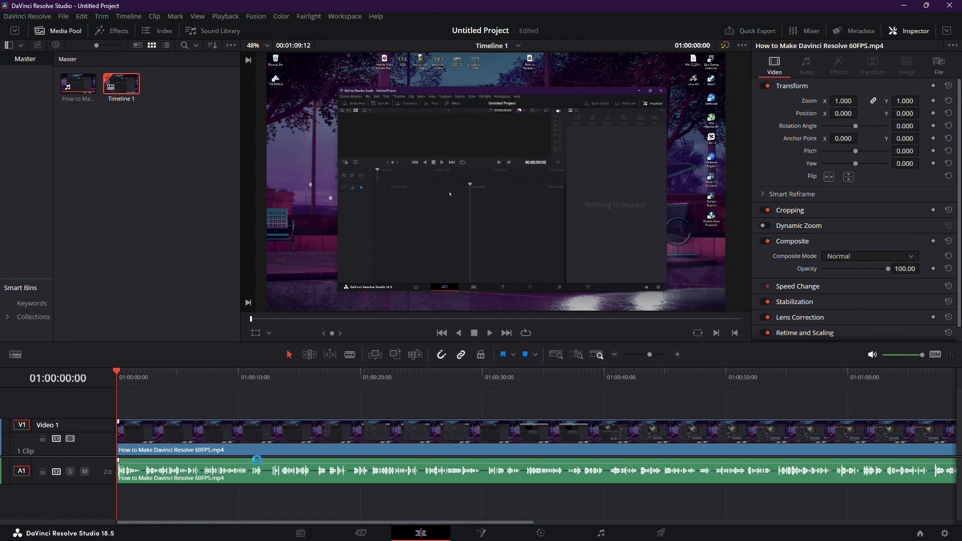
pyautogui.click(806, 63)
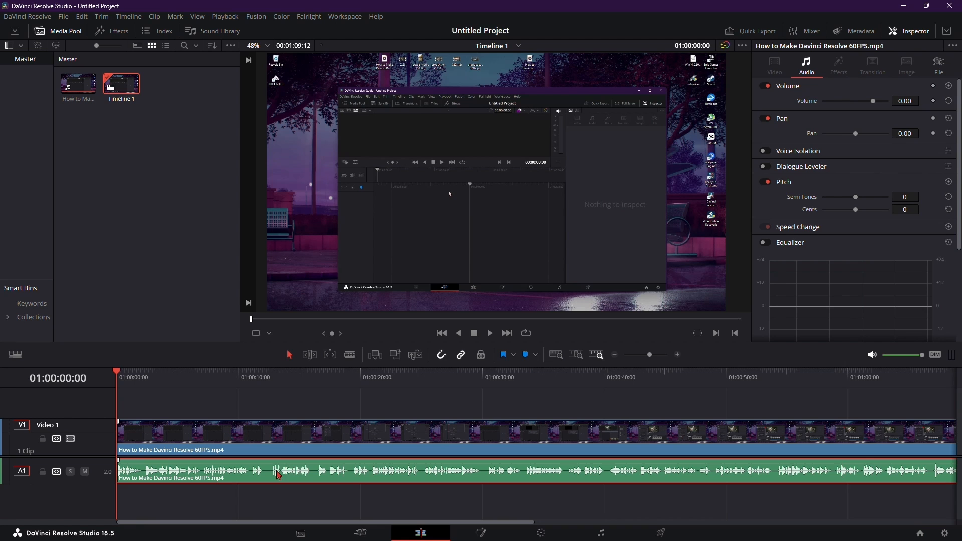
# Step: Reverse the audio clip via Change Clip Speed with Reverse Speed checked (-100%)
pyautogui.rightClick(278, 473)
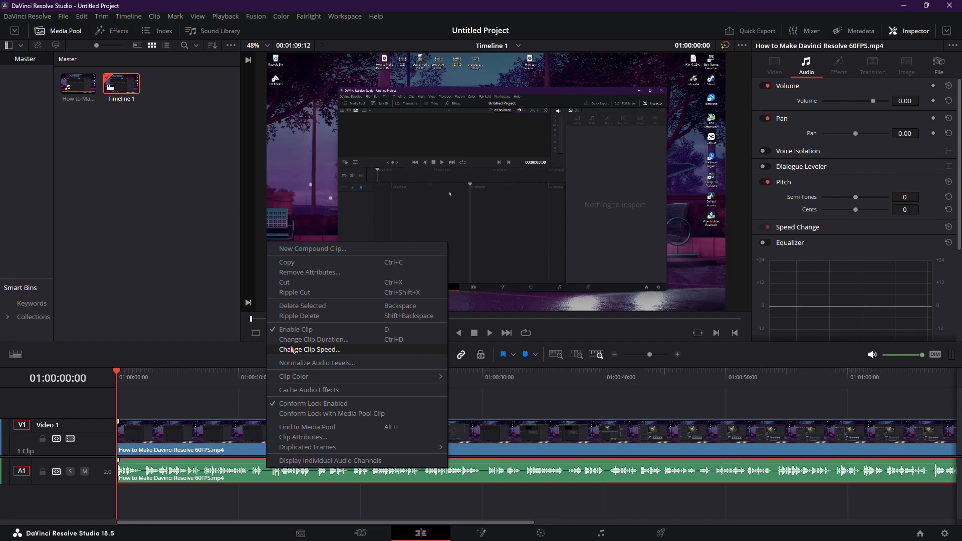
pyautogui.click(310, 350)
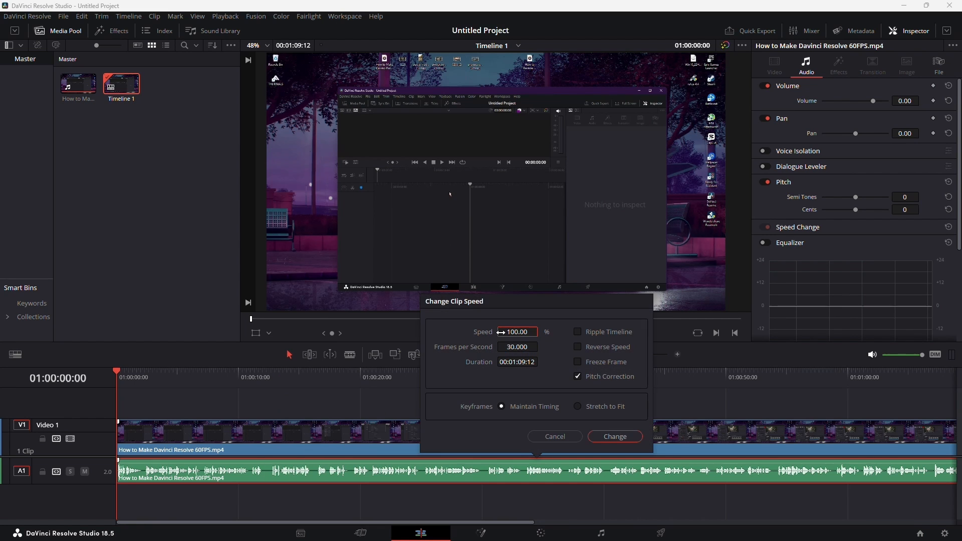
pyautogui.click(577, 347)
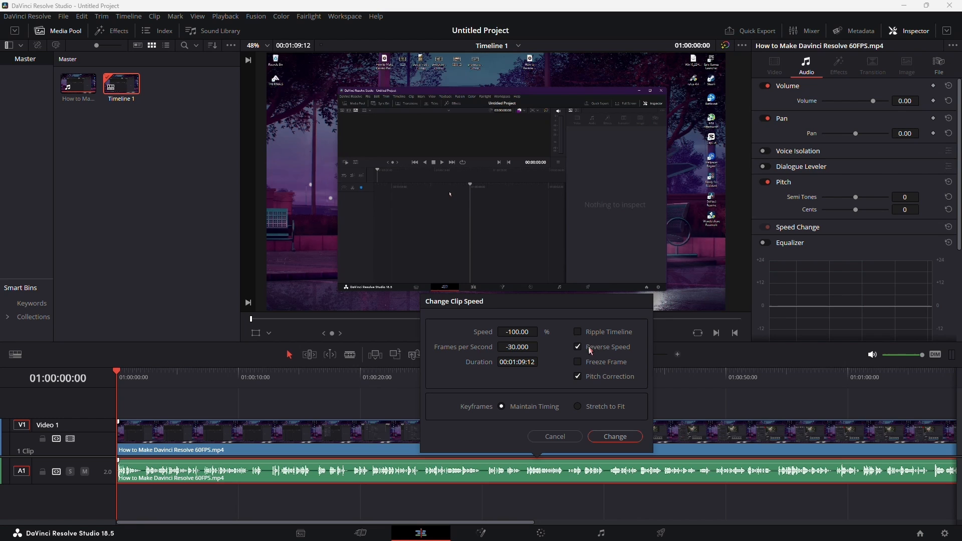
pyautogui.click(614, 436)
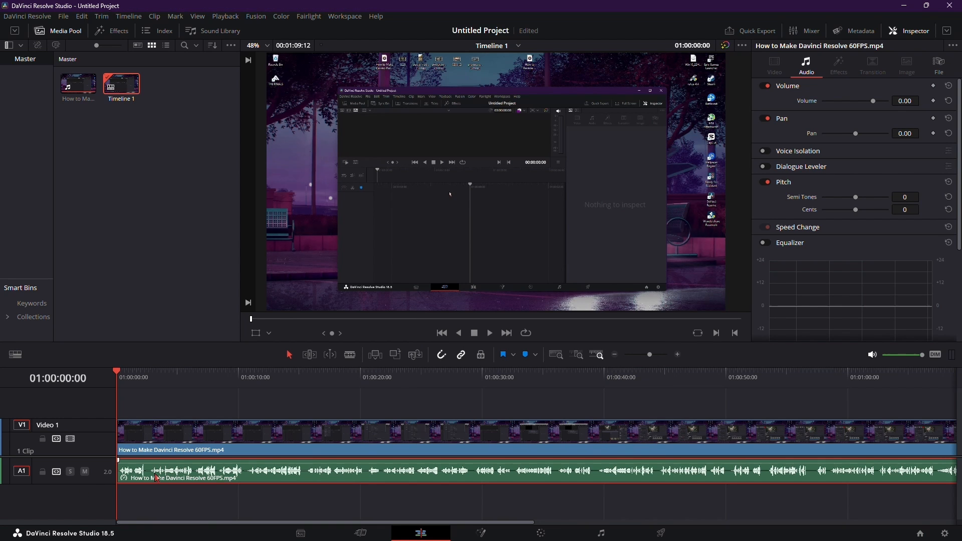
pyautogui.moveTo(157, 491)
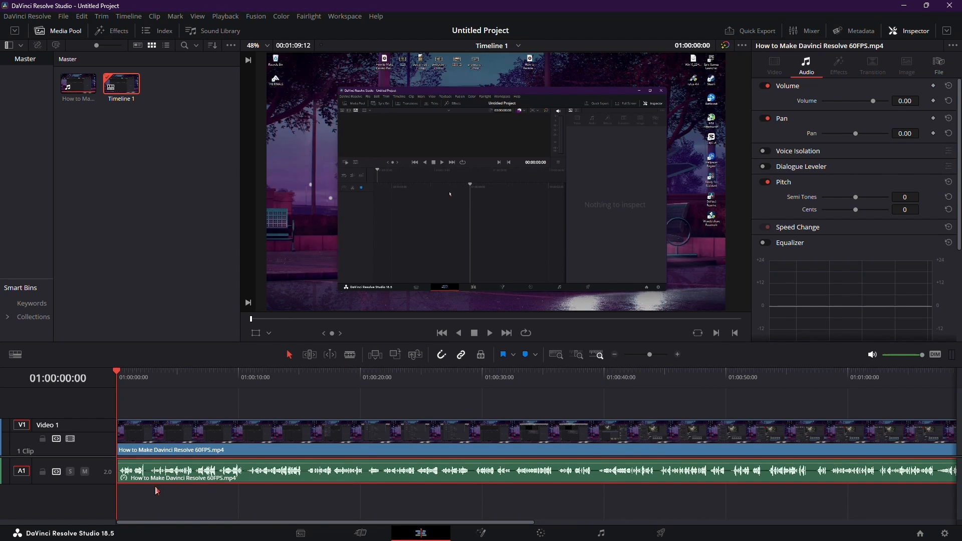
pyautogui.moveTo(243, 486)
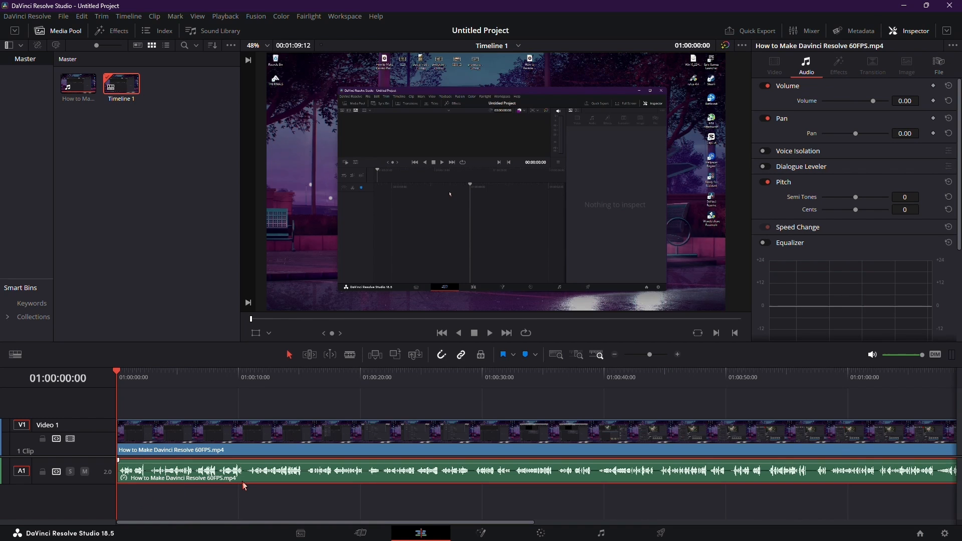